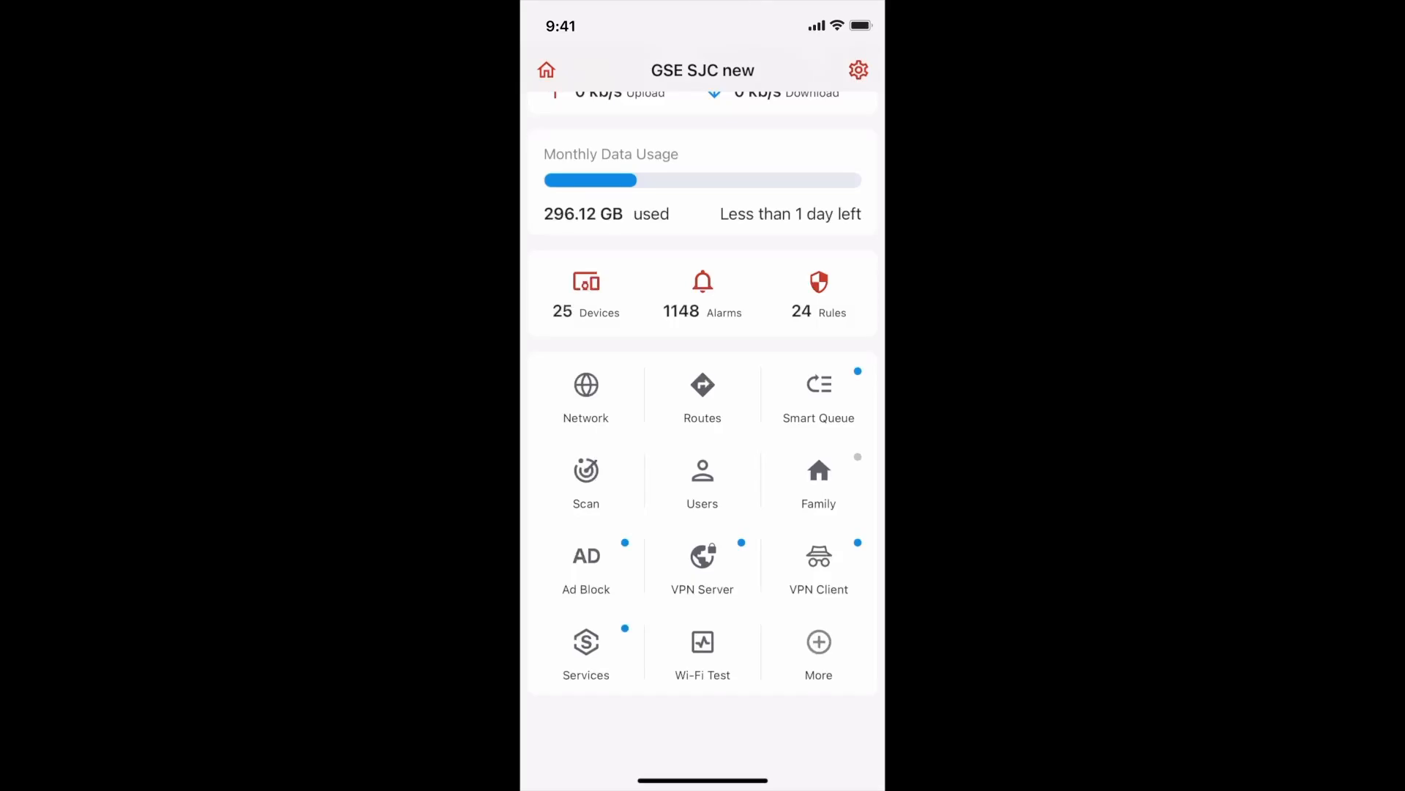
Step: Open the Users page listing Jerry with his two devices
click(702, 484)
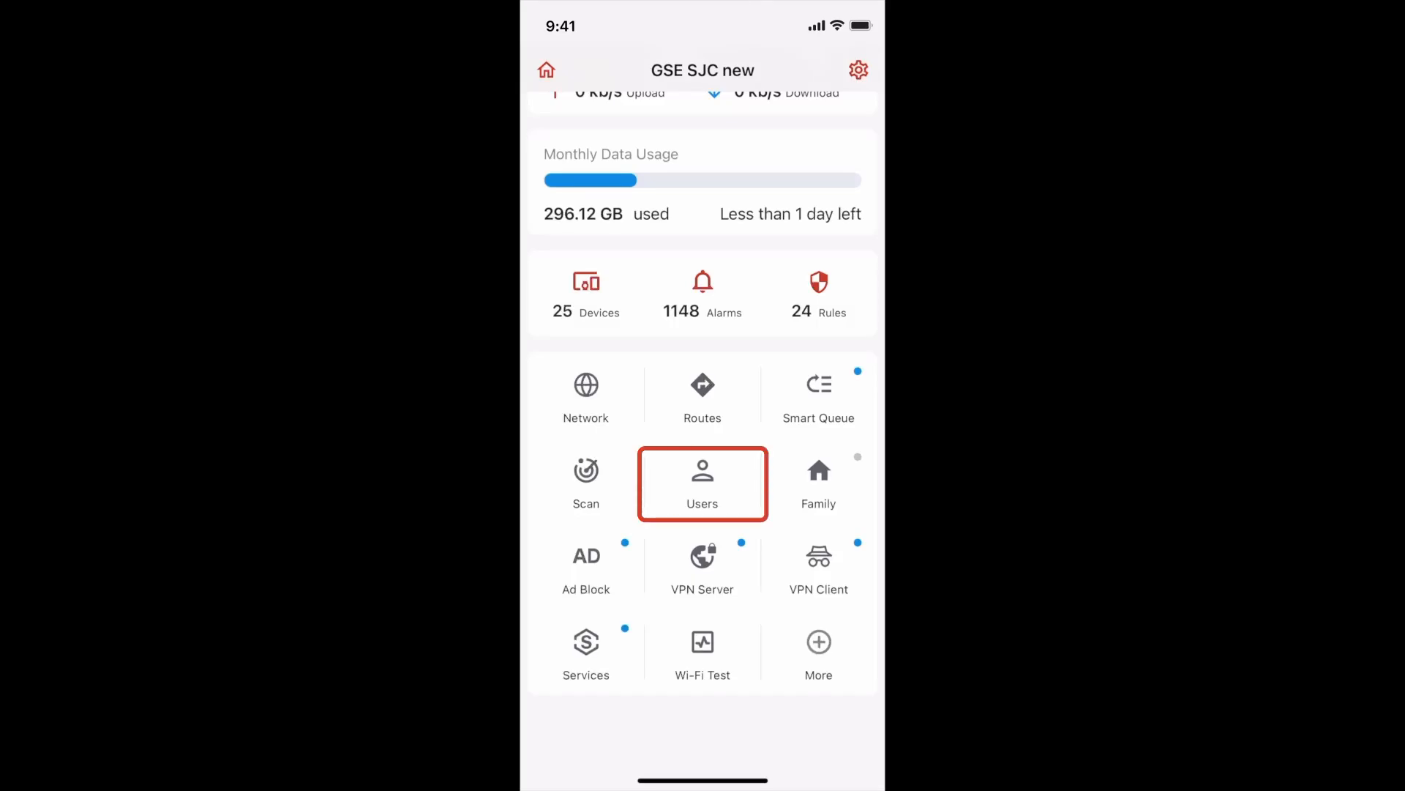
click(702, 483)
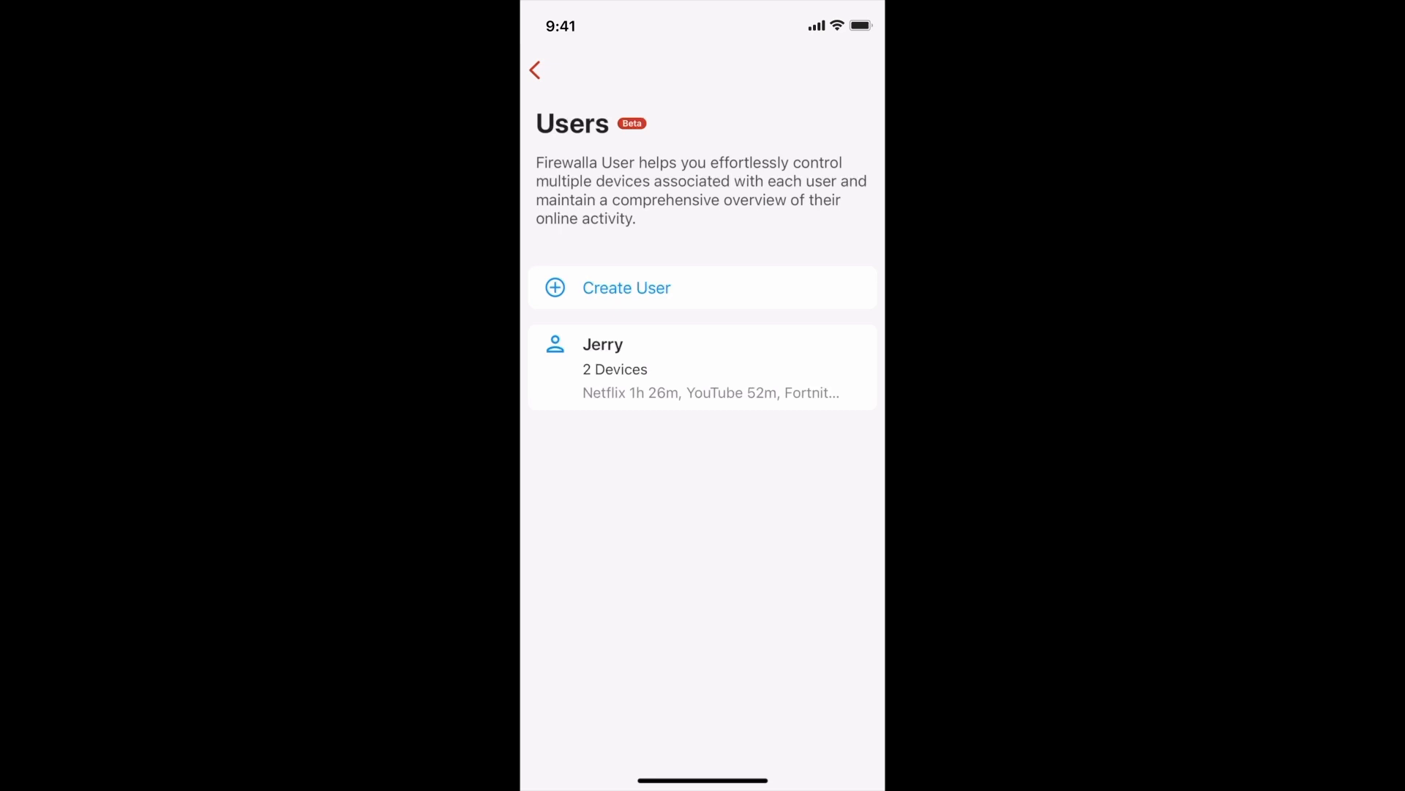
Step: Start a new user and enter 'Annie' as the user name
click(626, 287)
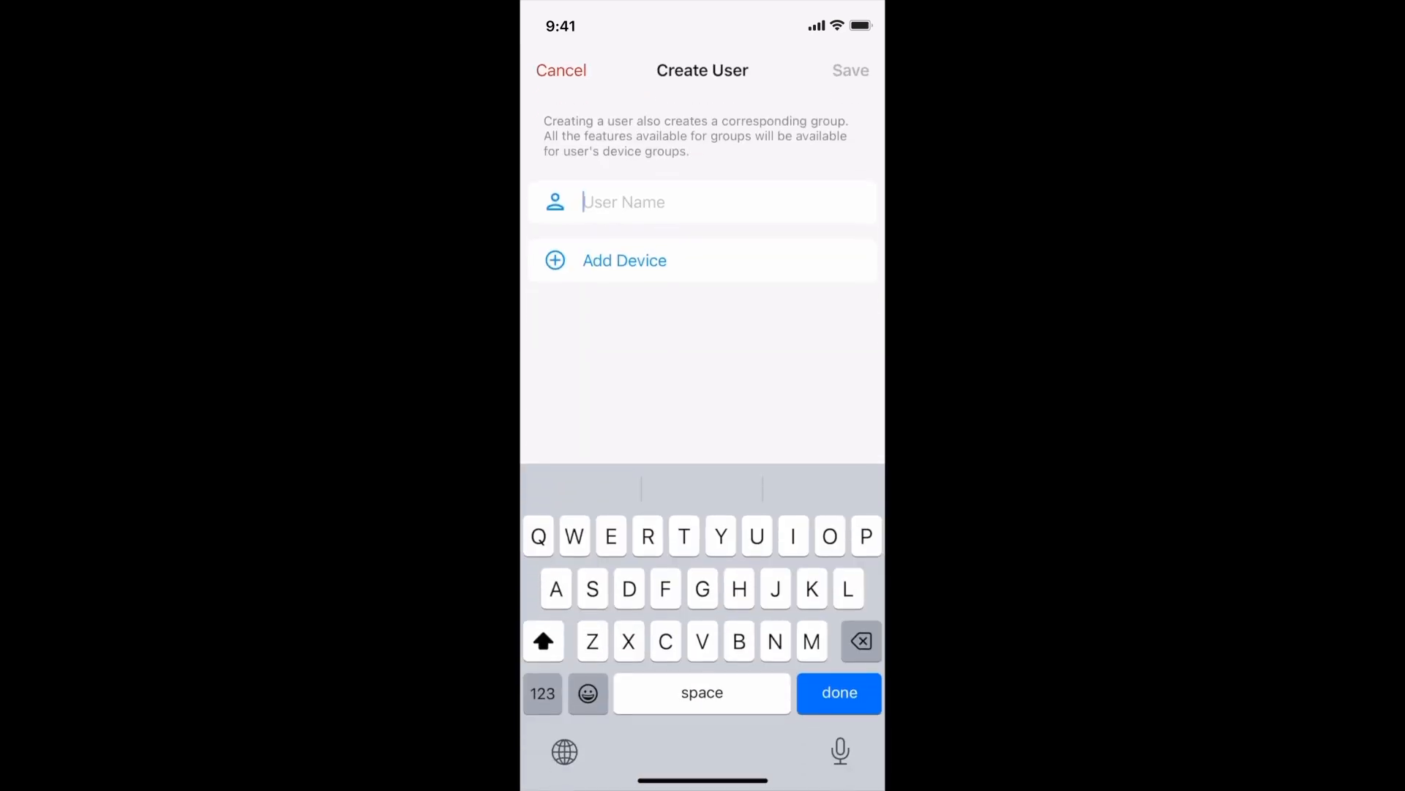
text(Ann)
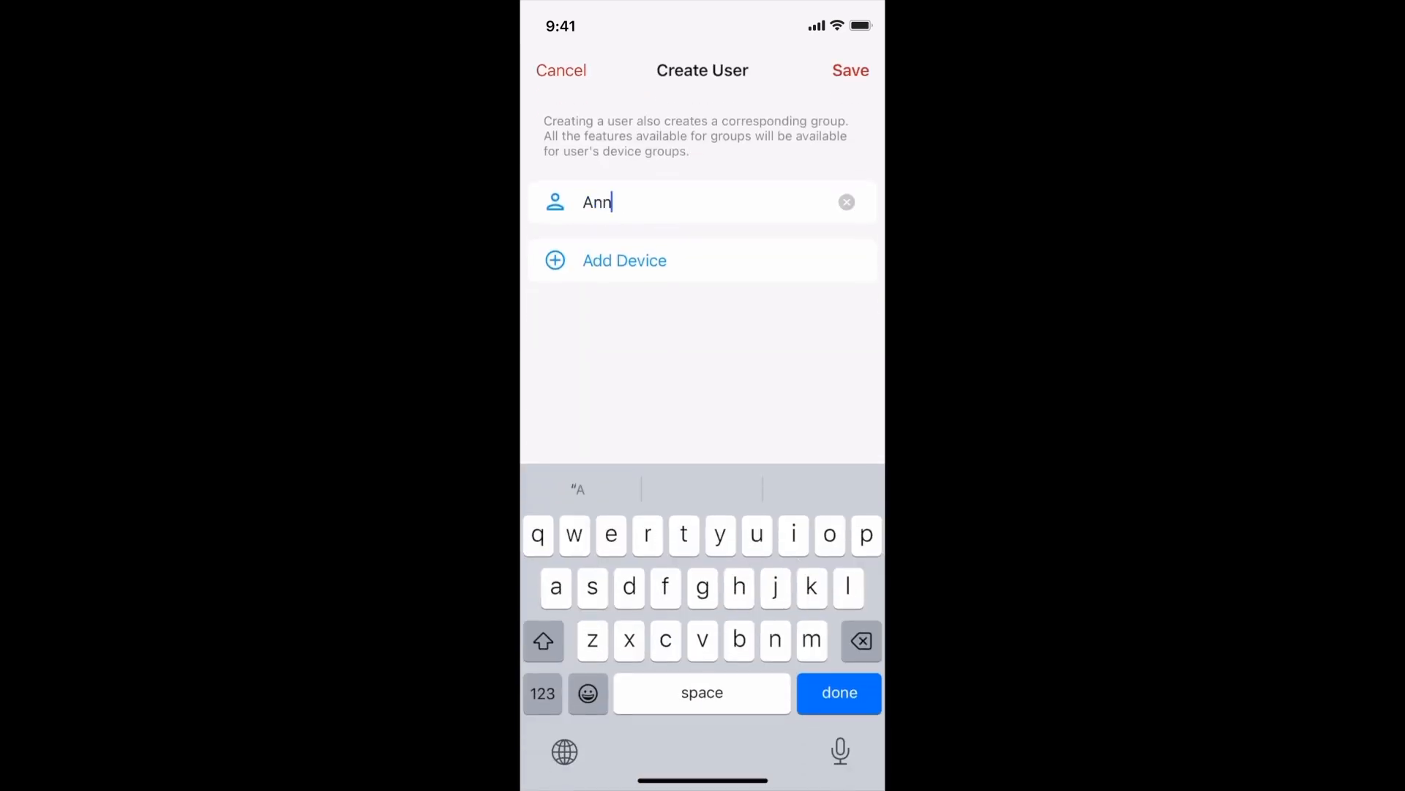
text(ie)
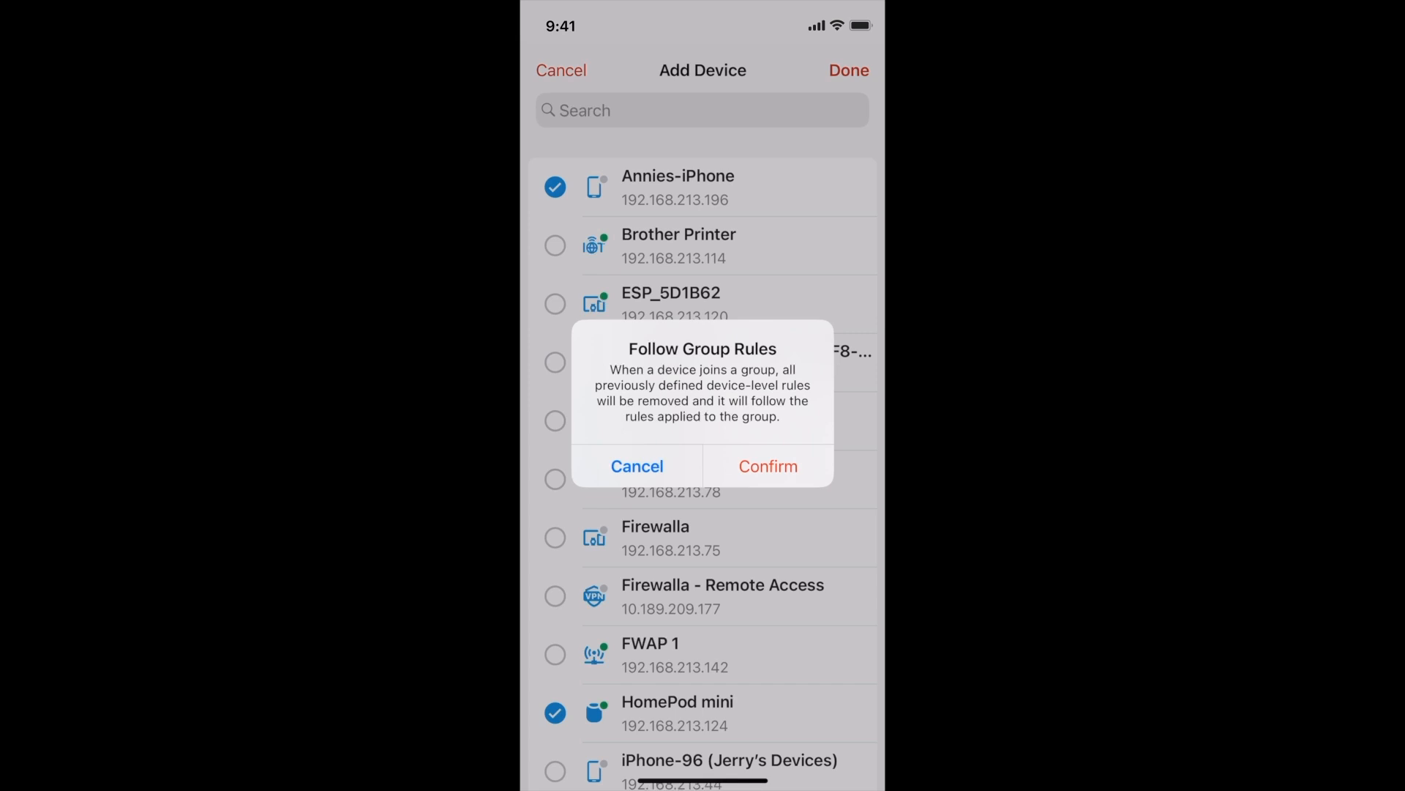
Step: Confirm group rules and save Annie, then view Jerry's weekly and daily activity
click(768, 465)
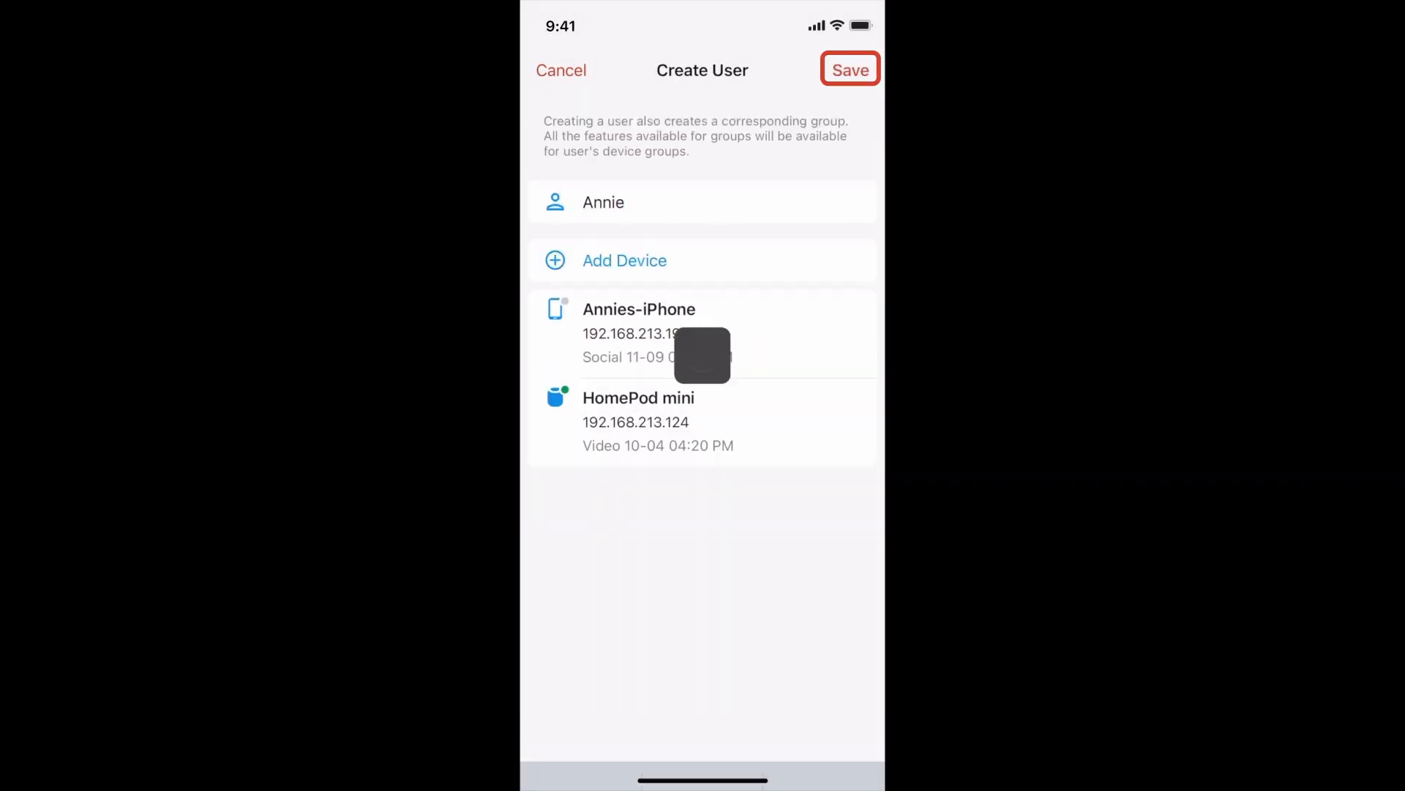
click(849, 69)
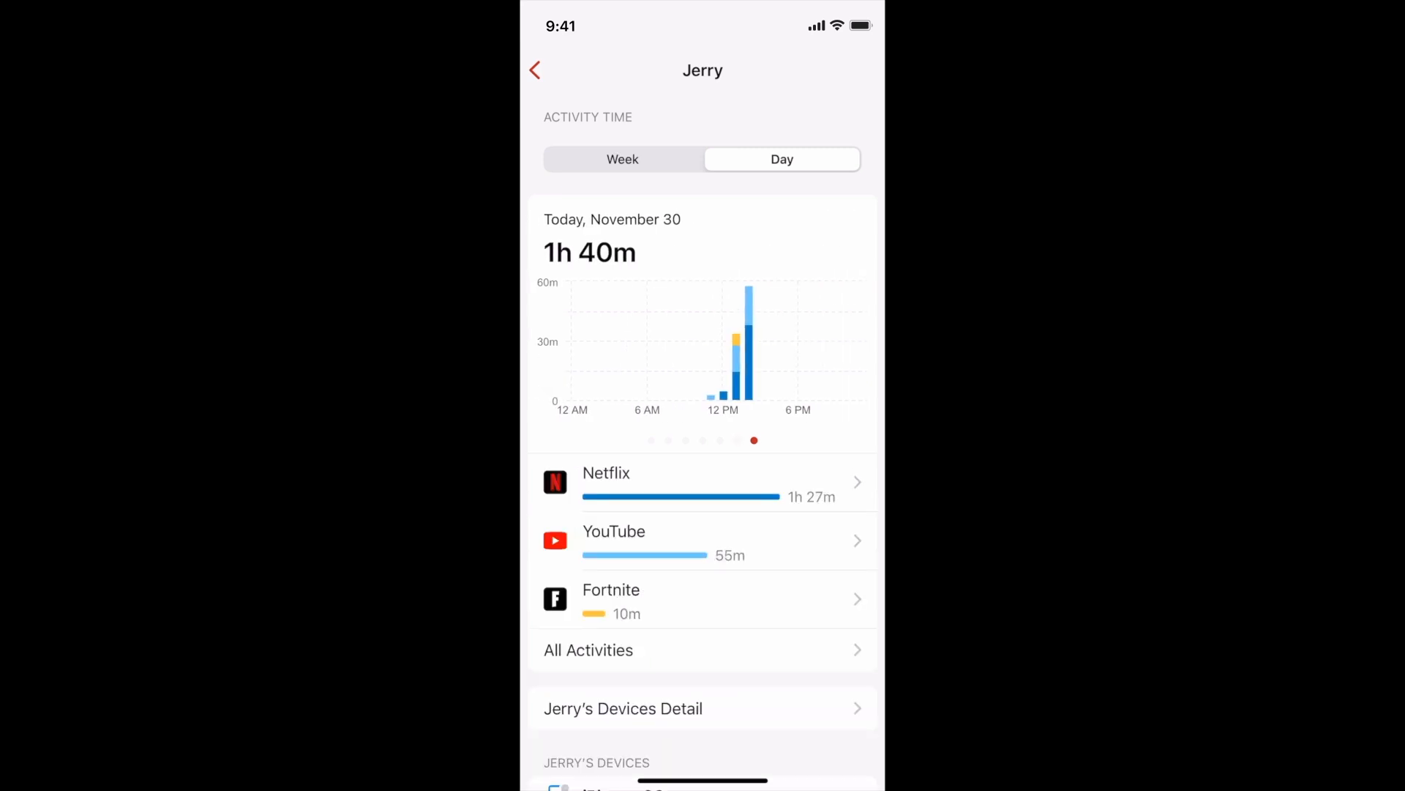
click(622, 158)
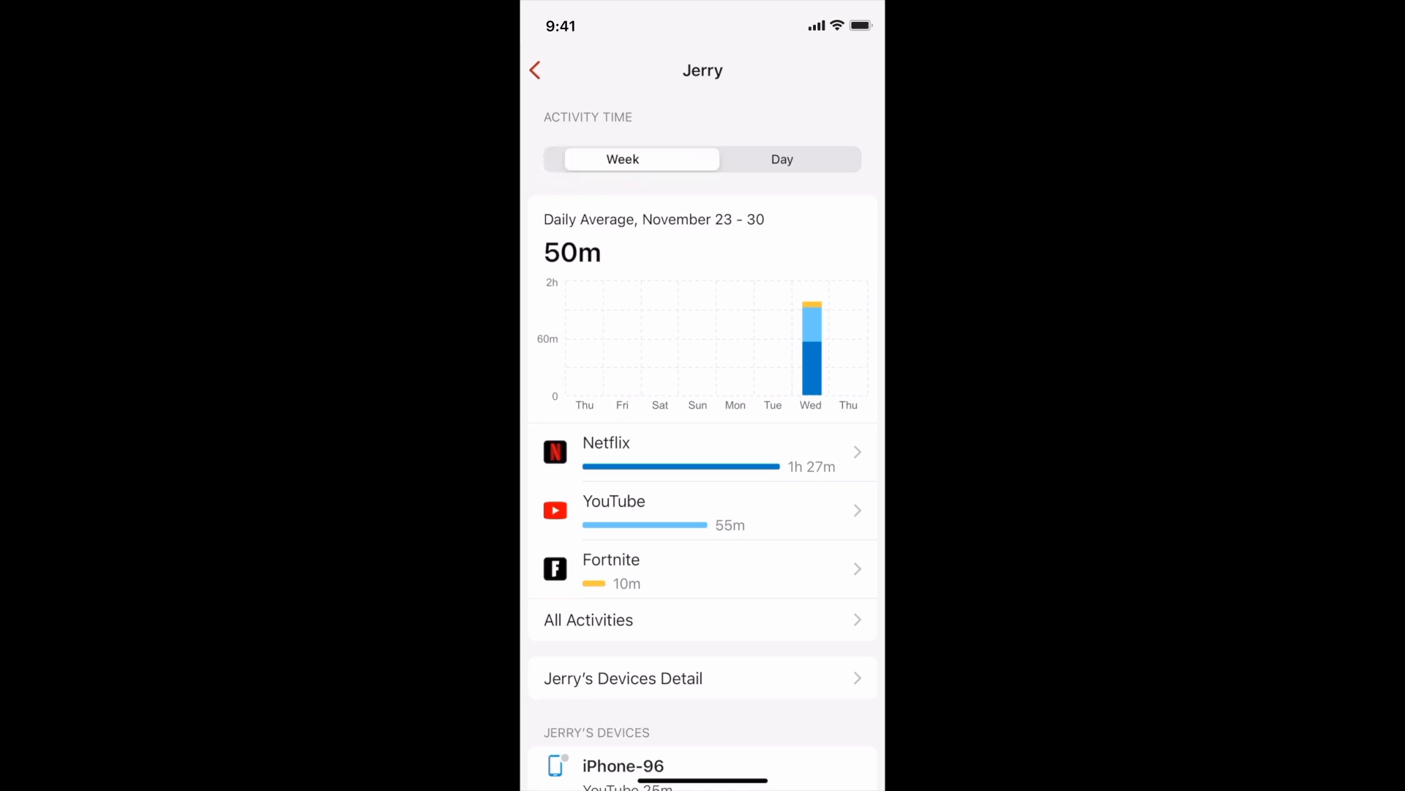
click(781, 159)
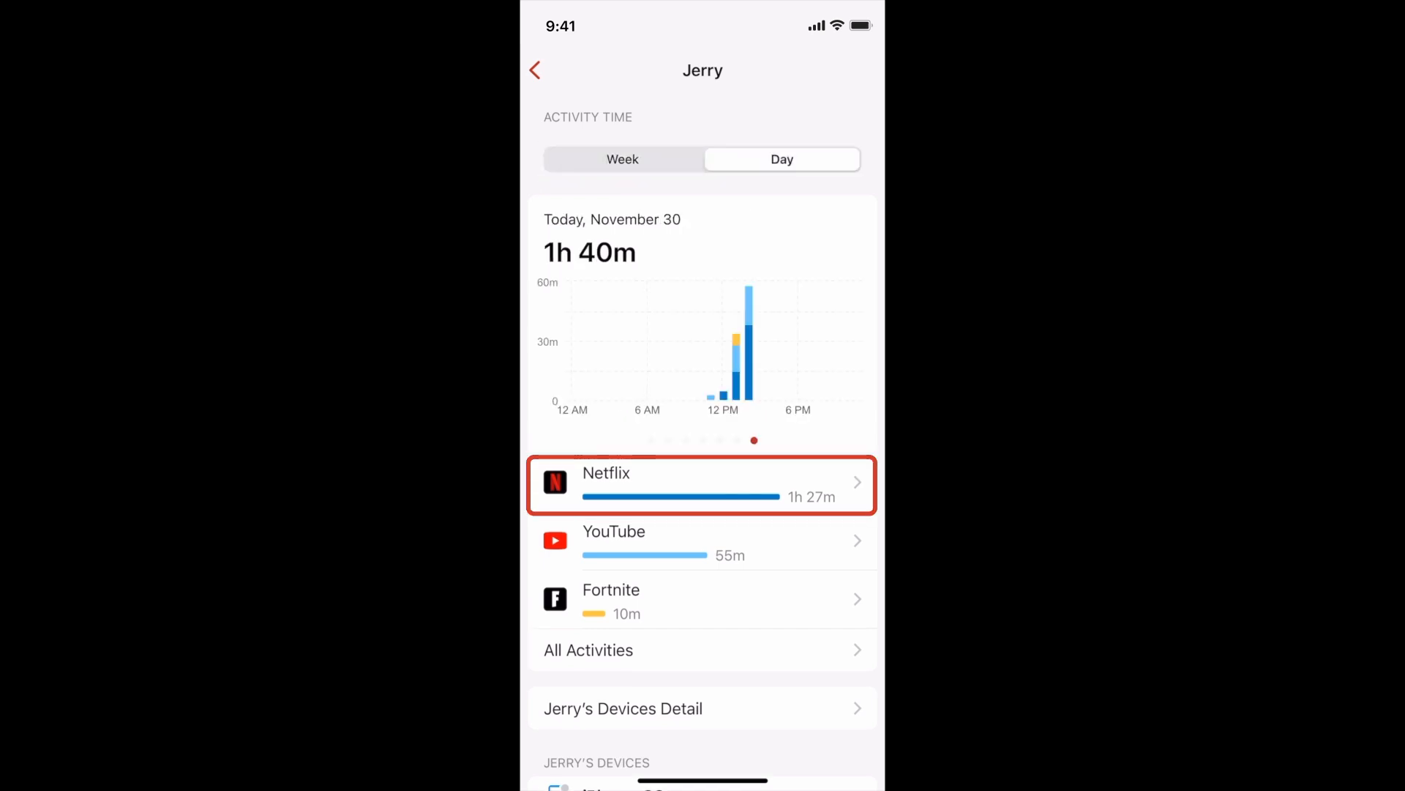
click(702, 485)
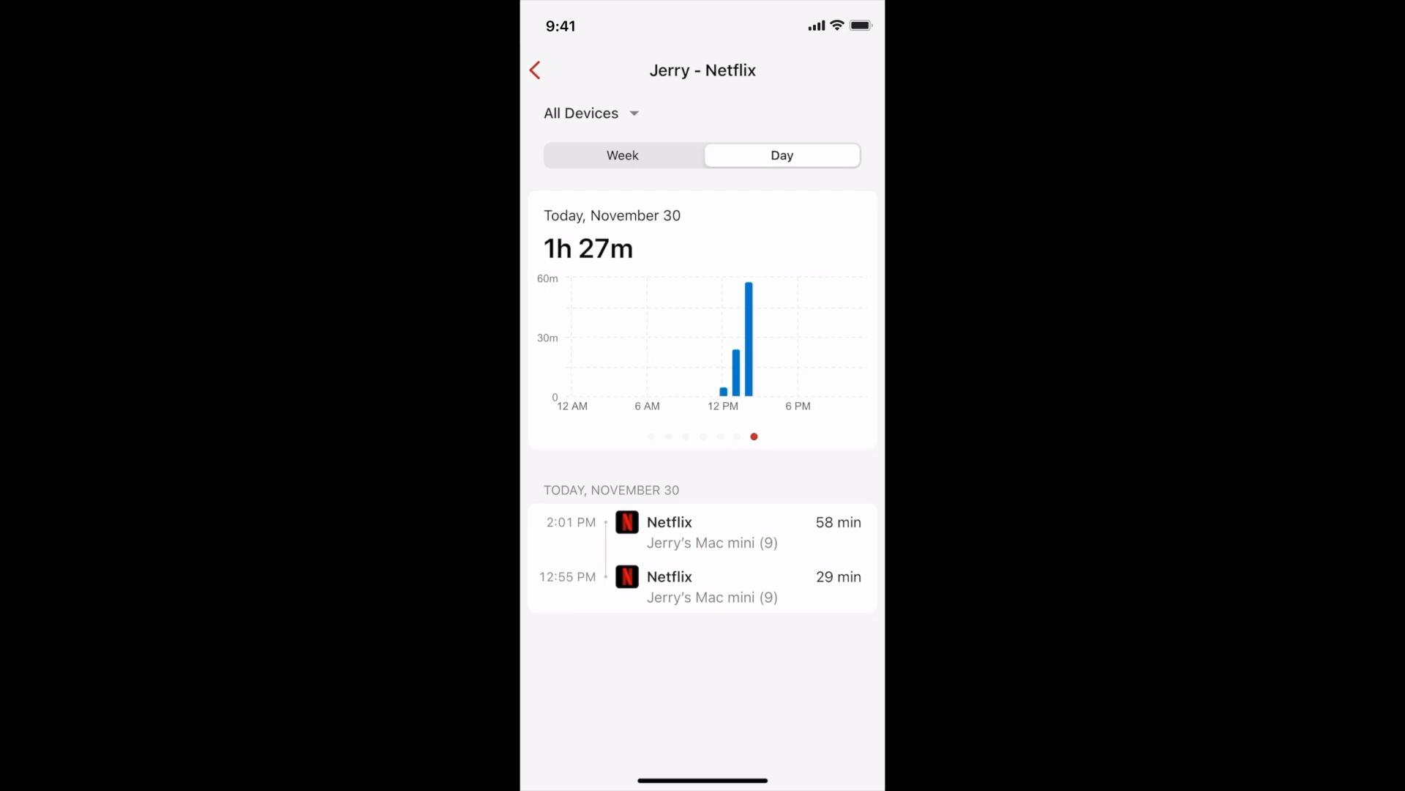
click(590, 113)
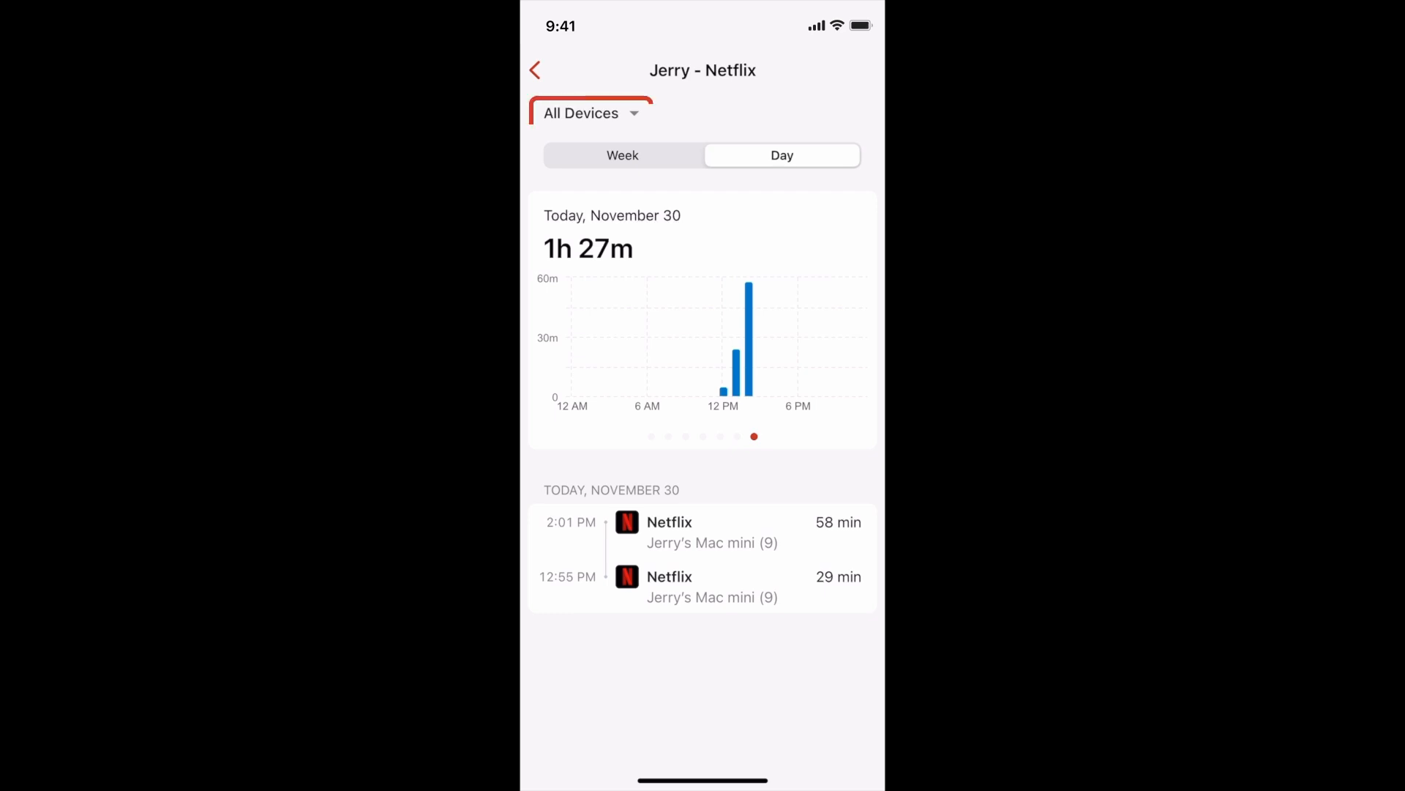
click(591, 112)
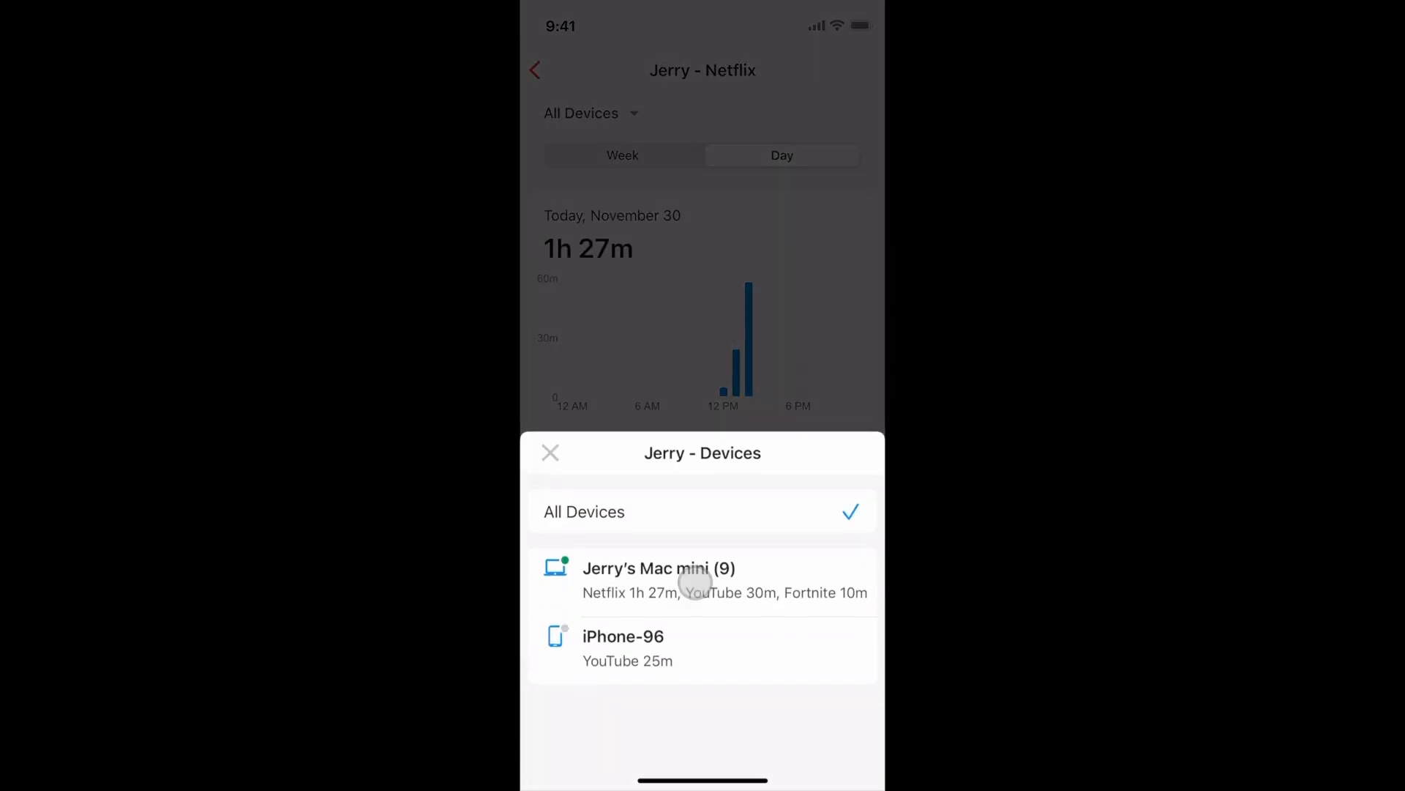
click(658, 579)
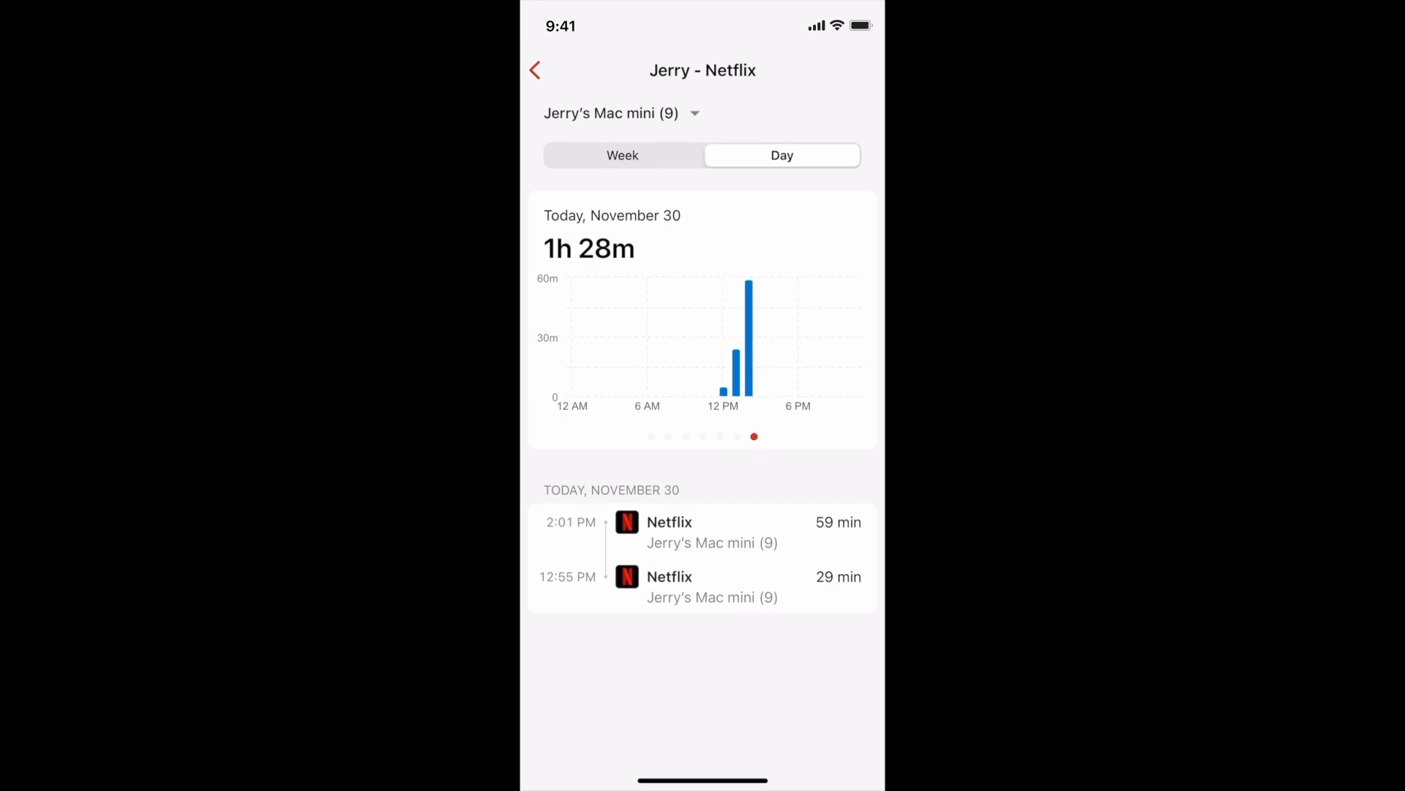
click(535, 70)
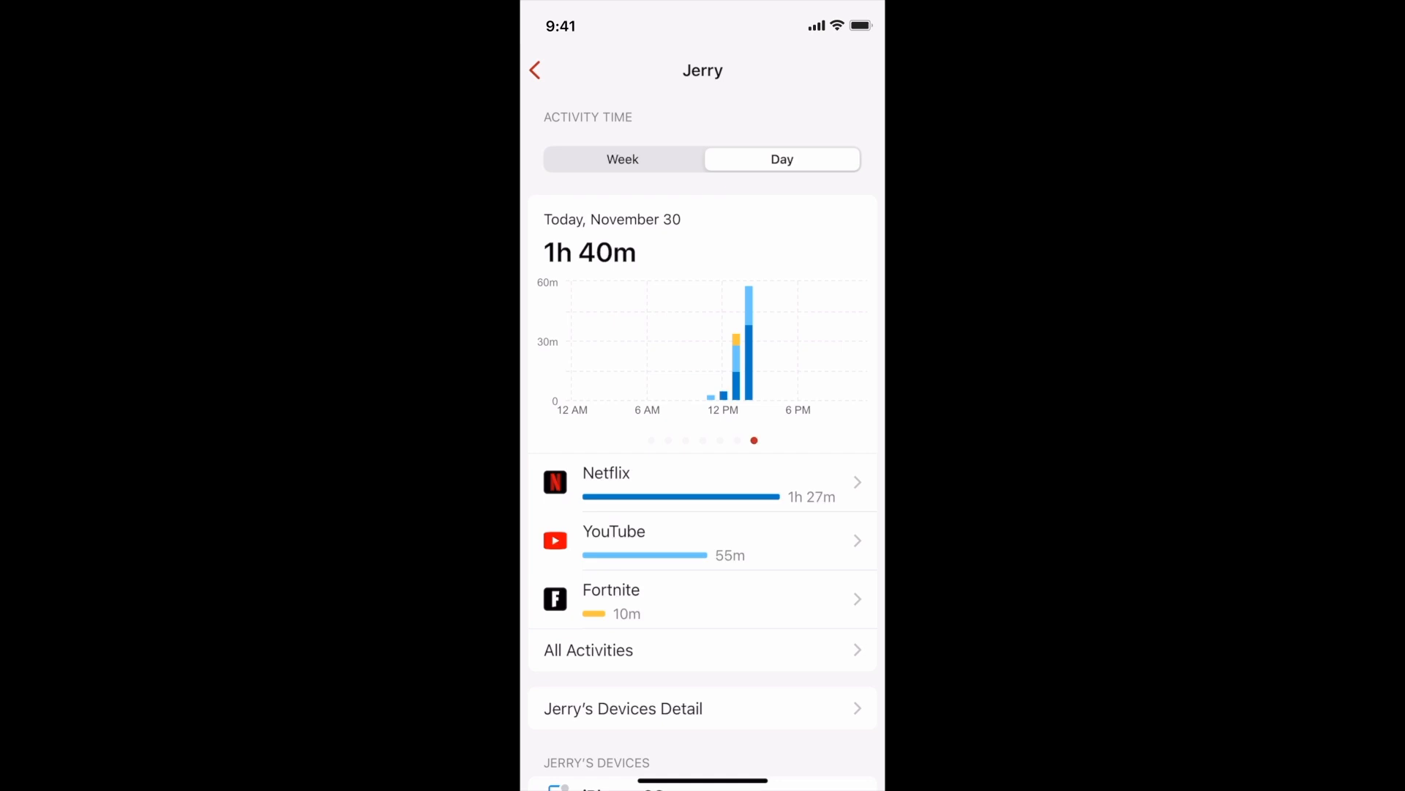